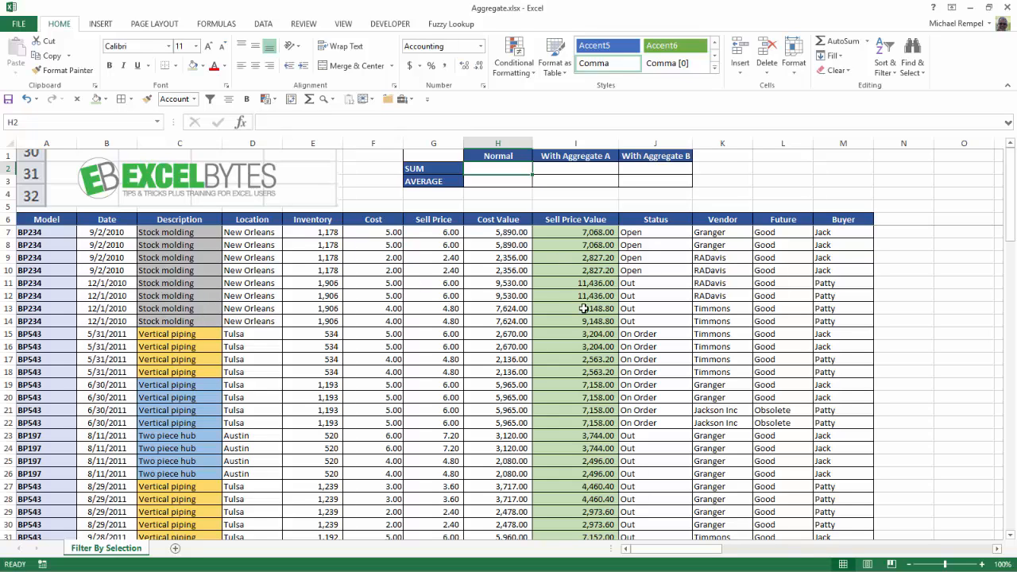
mouse_move(560, 283)
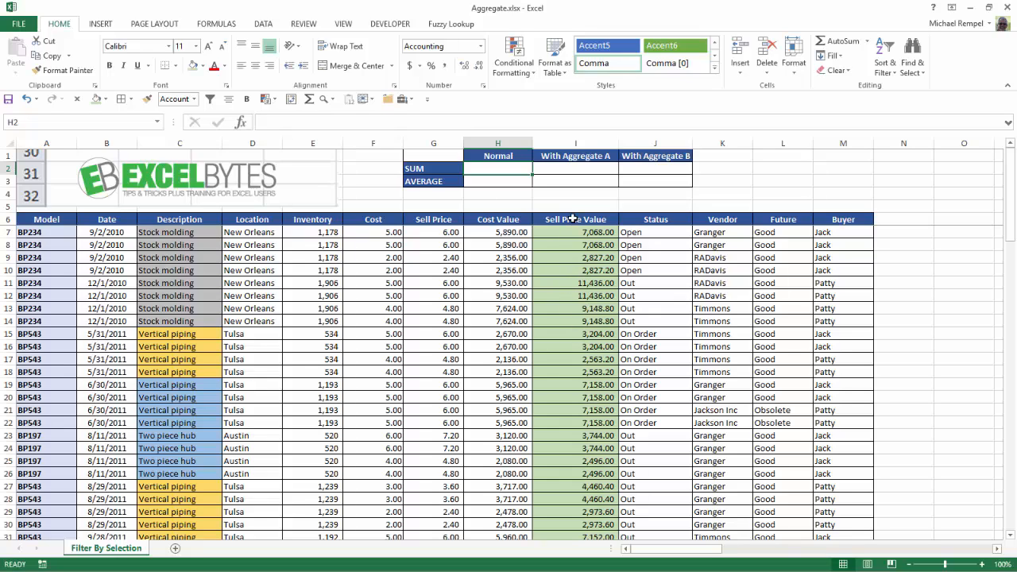
mouse_move(569, 377)
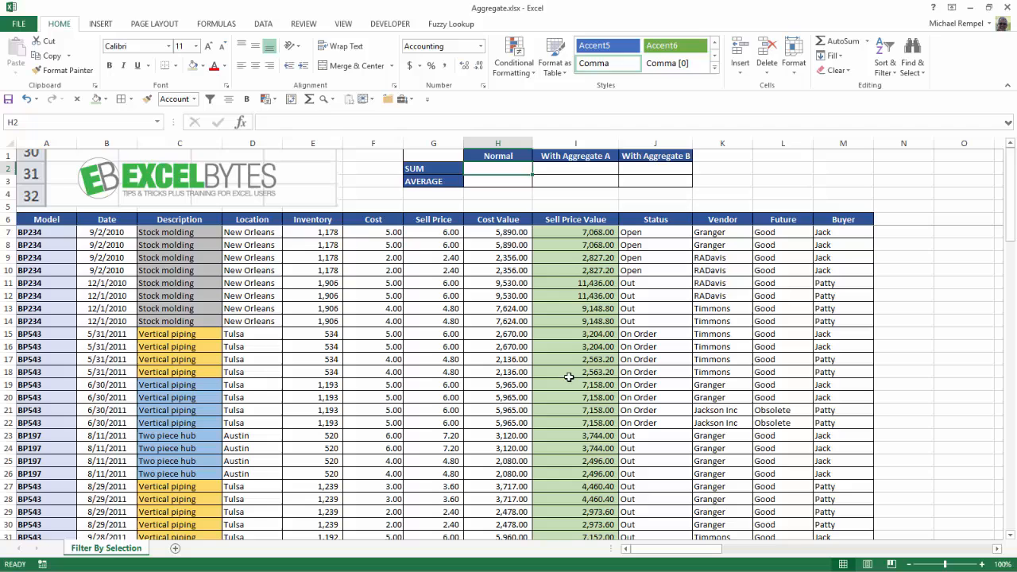
Step: Enter a normal SUM of Sell Price Value (I7:I102), returning 546,160.80
click(505, 170)
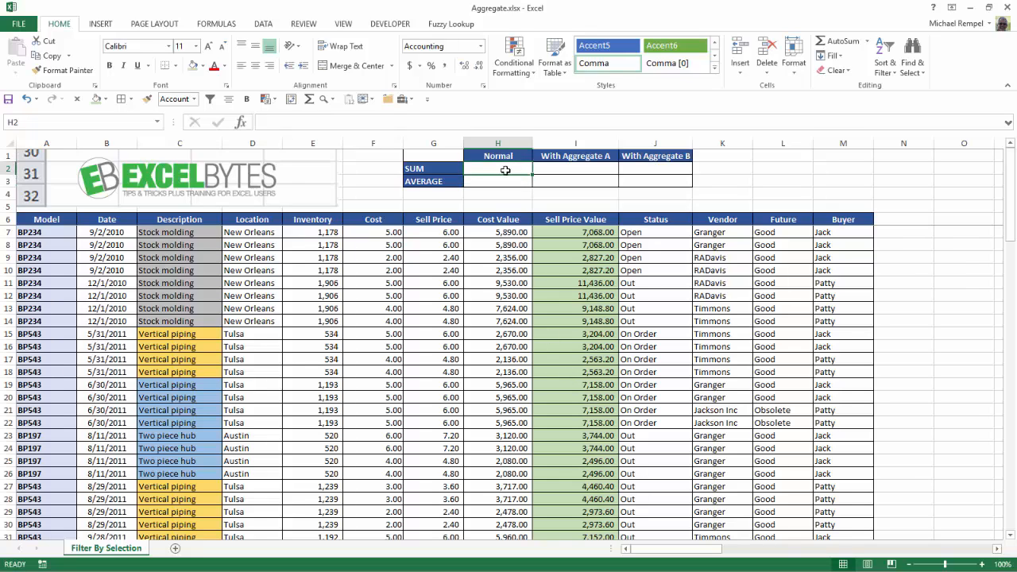
text(=sum)
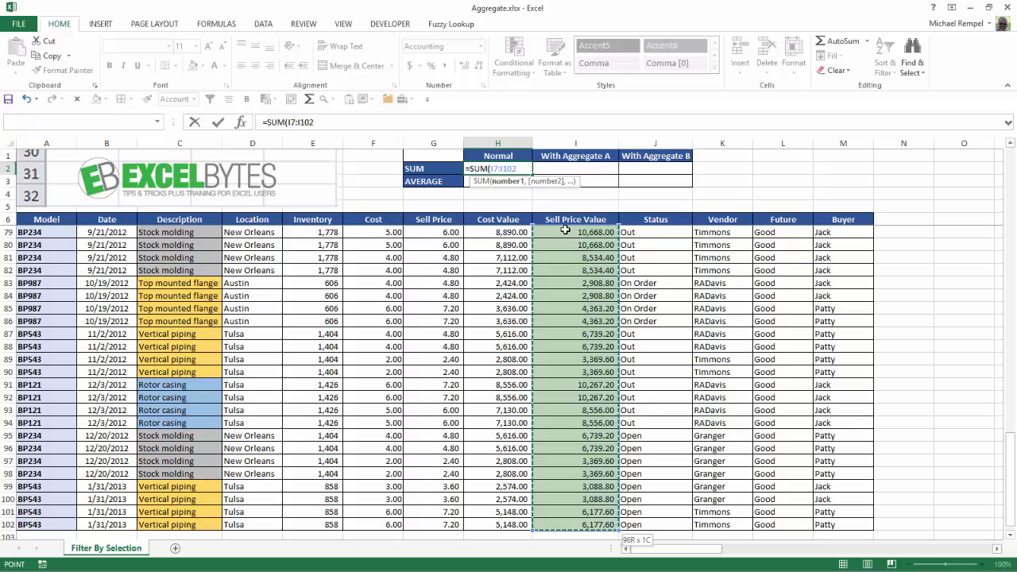
key(Return)
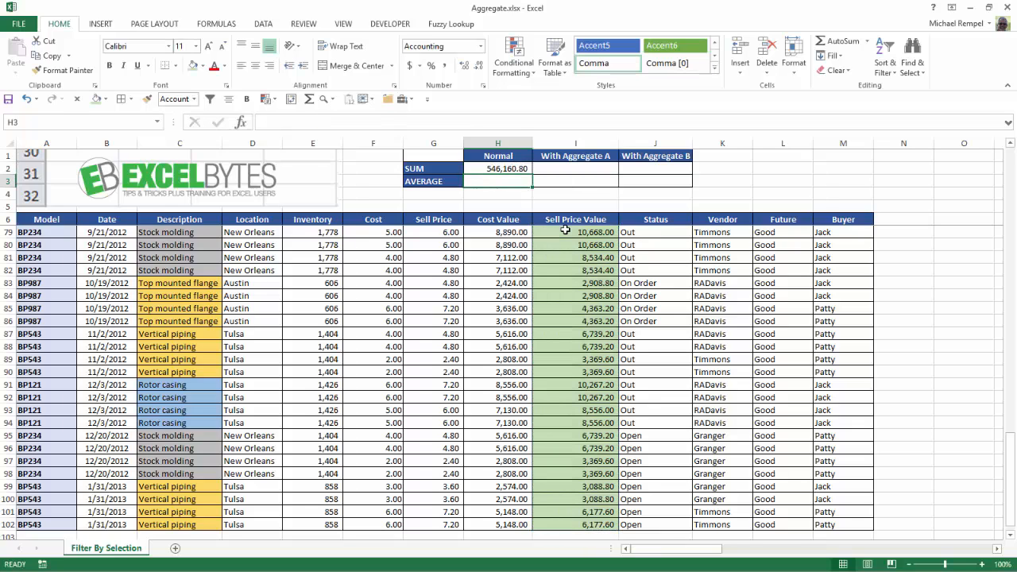
click(499, 168)
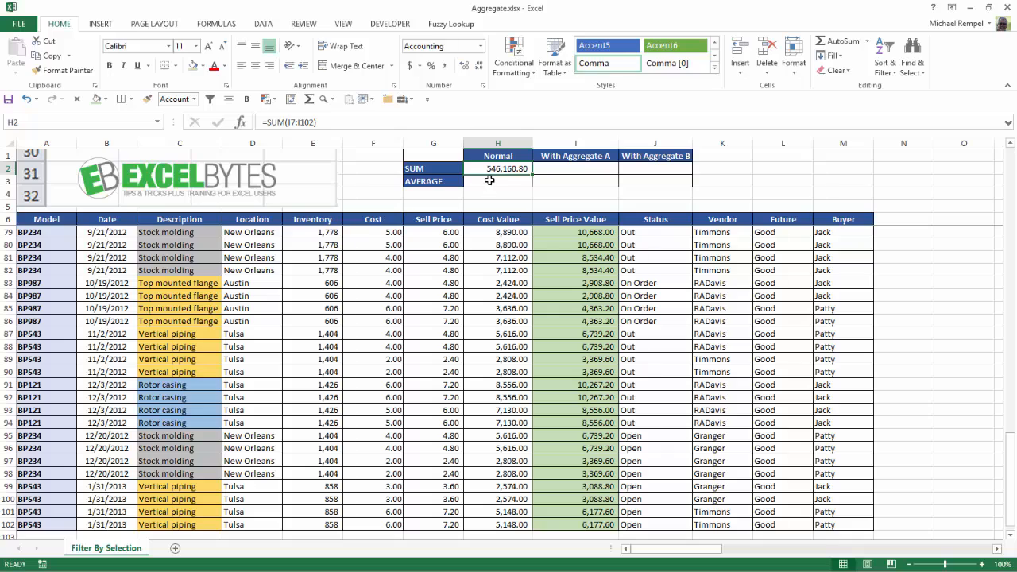
Step: Enter a normal AVERAGE of Sell Price Value (I7:I102), returning 5,689.18
text(=av)
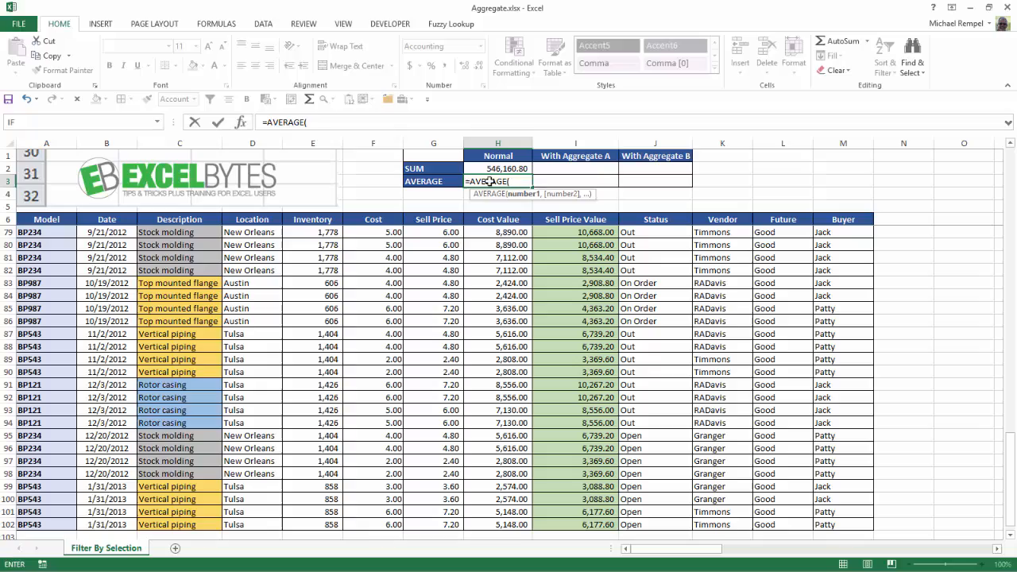
scroll(up, 3)
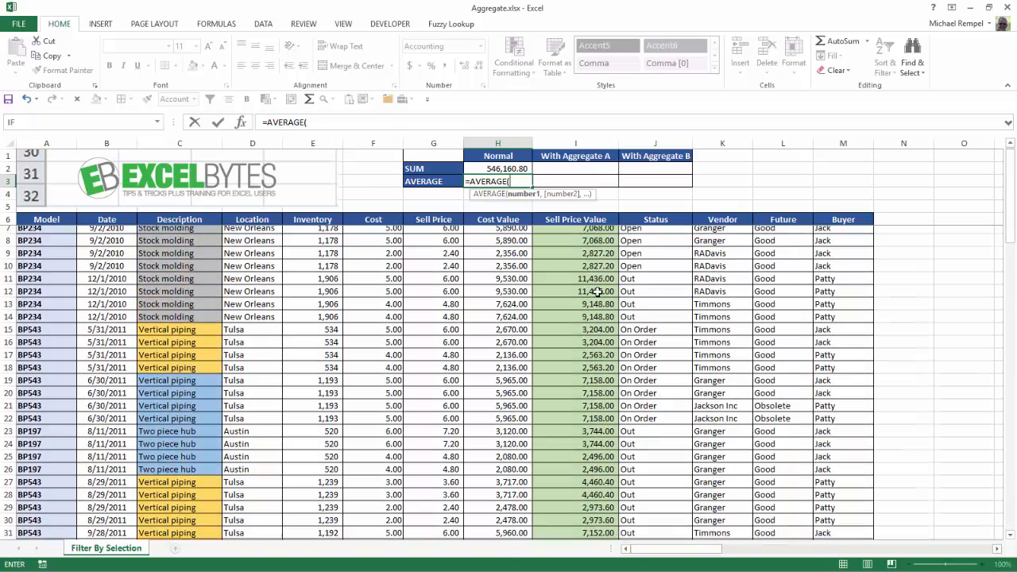
click(575, 232)
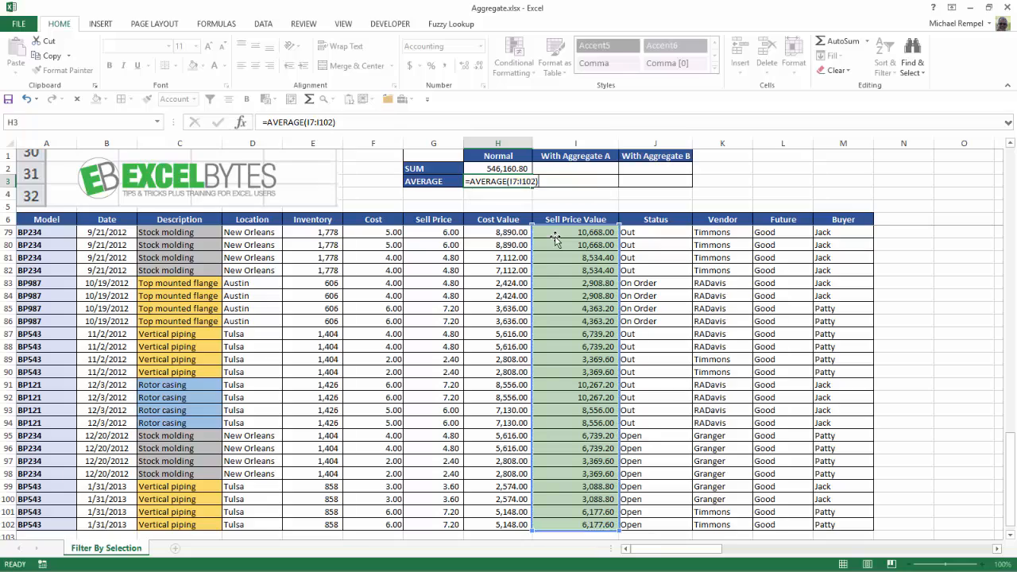
key(Return)
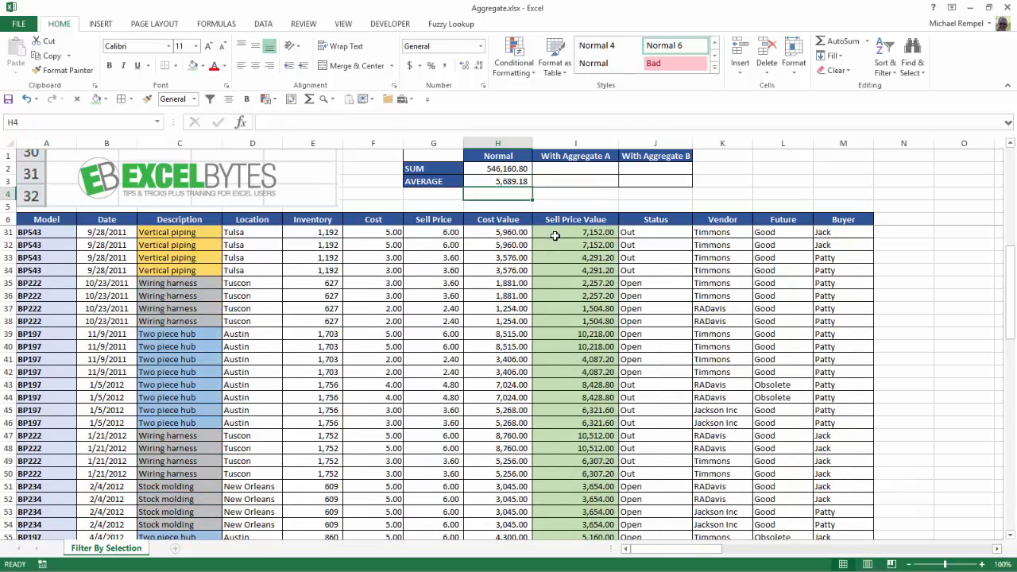
scroll(up, 3)
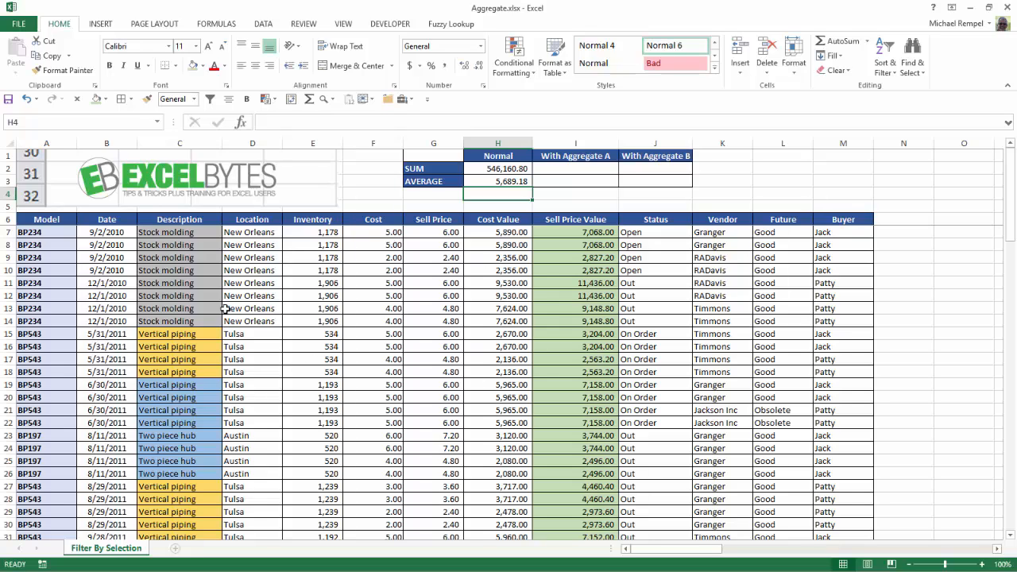
Step: Filter the Location column by a New Orleans cell's value, leaving 24 of 96 records
click(251, 283)
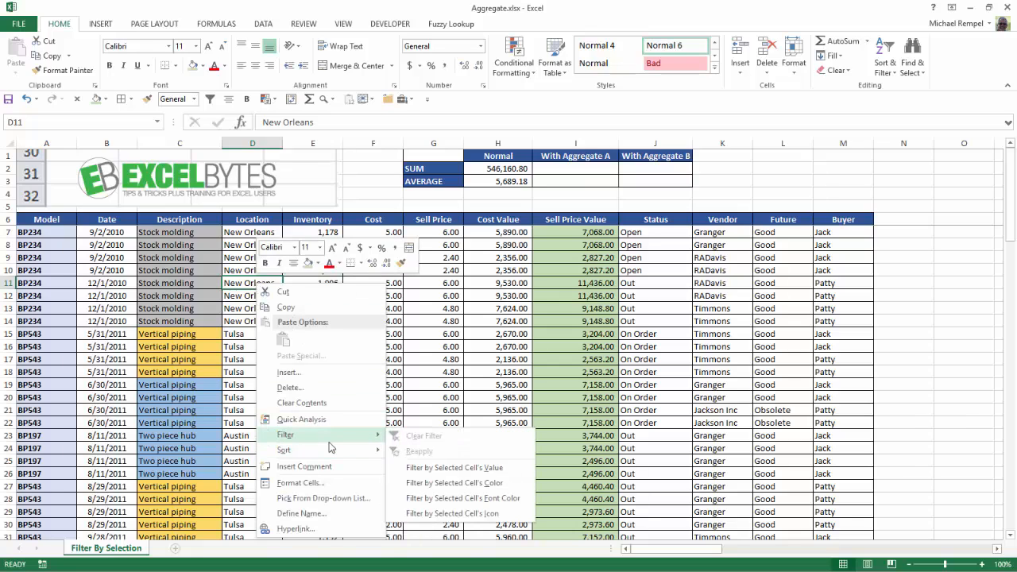
mouse_move(454, 467)
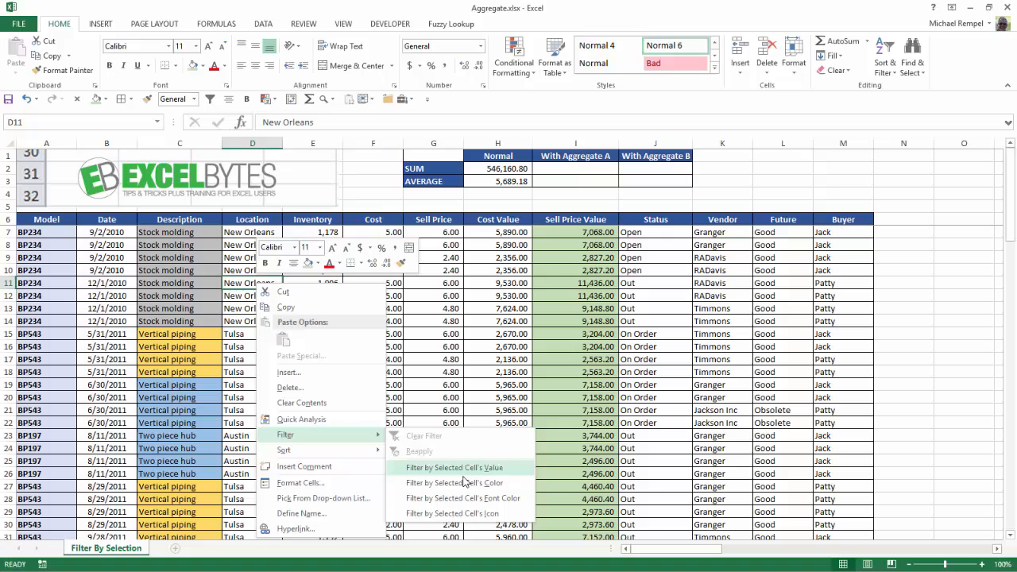
click(454, 467)
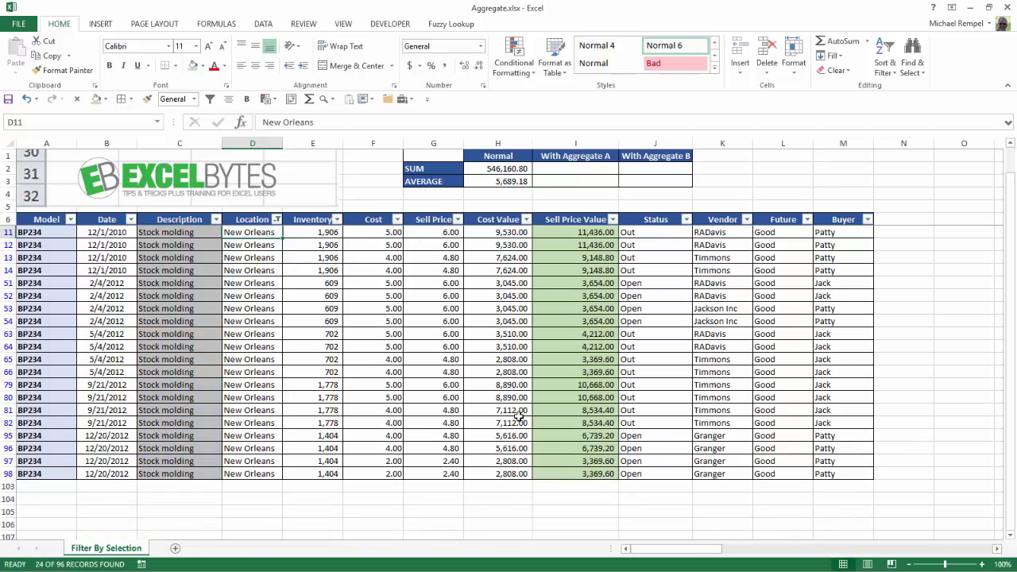
scroll(up, 3)
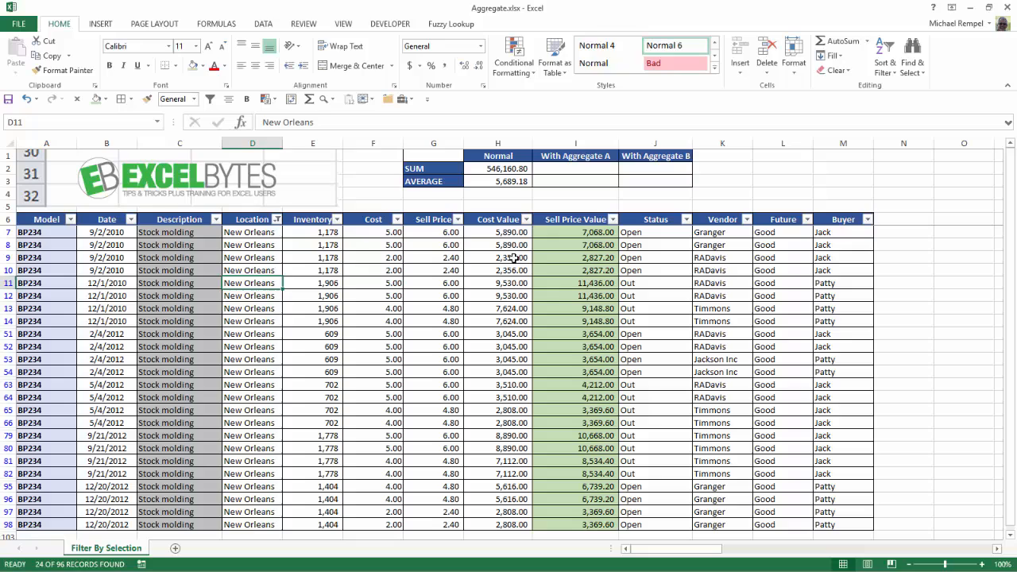
mouse_move(494, 293)
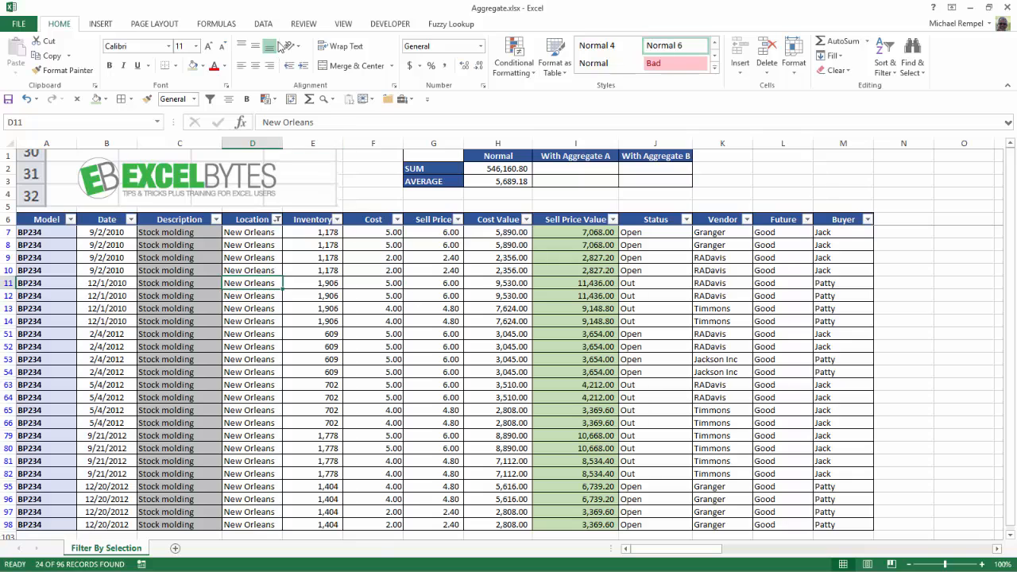
Step: Clear the New Orleans filter and begin =AGGREGATE( in the With Aggregate A SUM cell
click(264, 24)
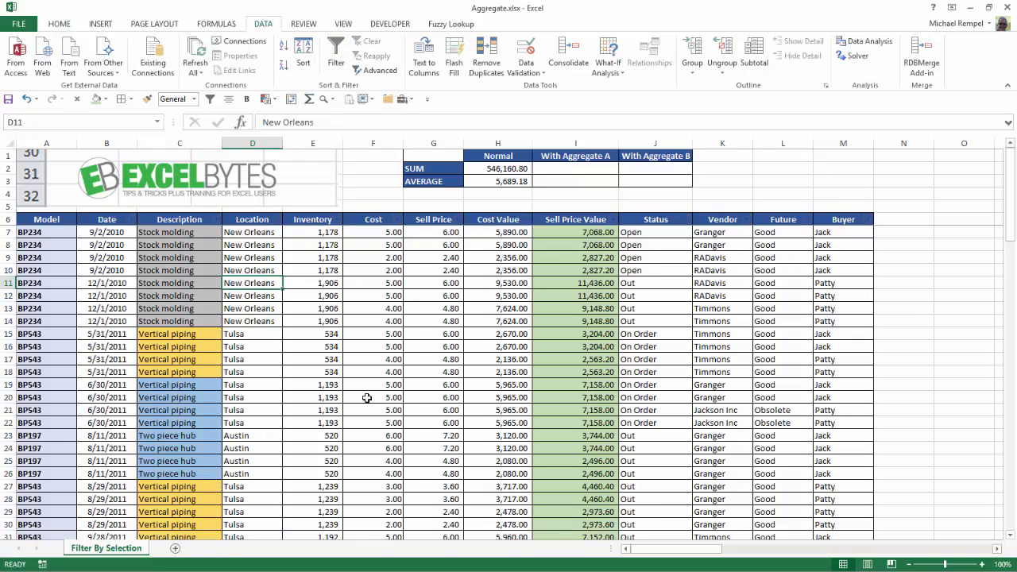
click(575, 168)
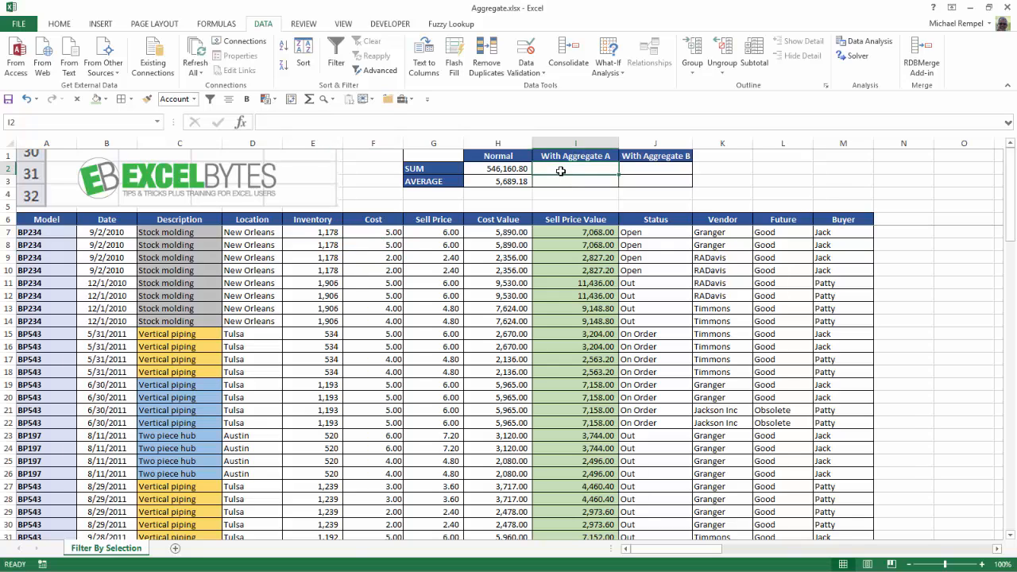
text(=agg)
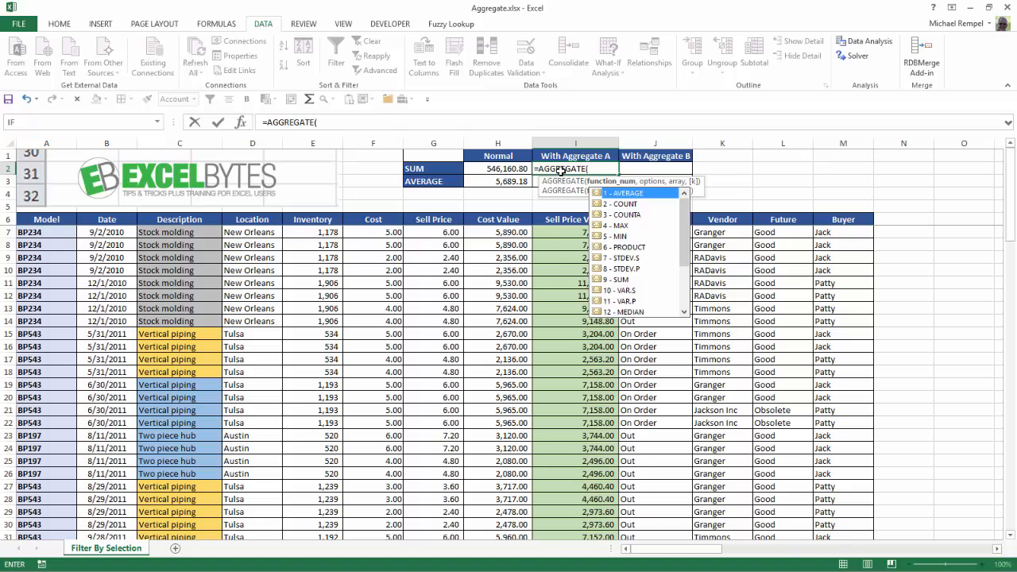
scroll(down, 3)
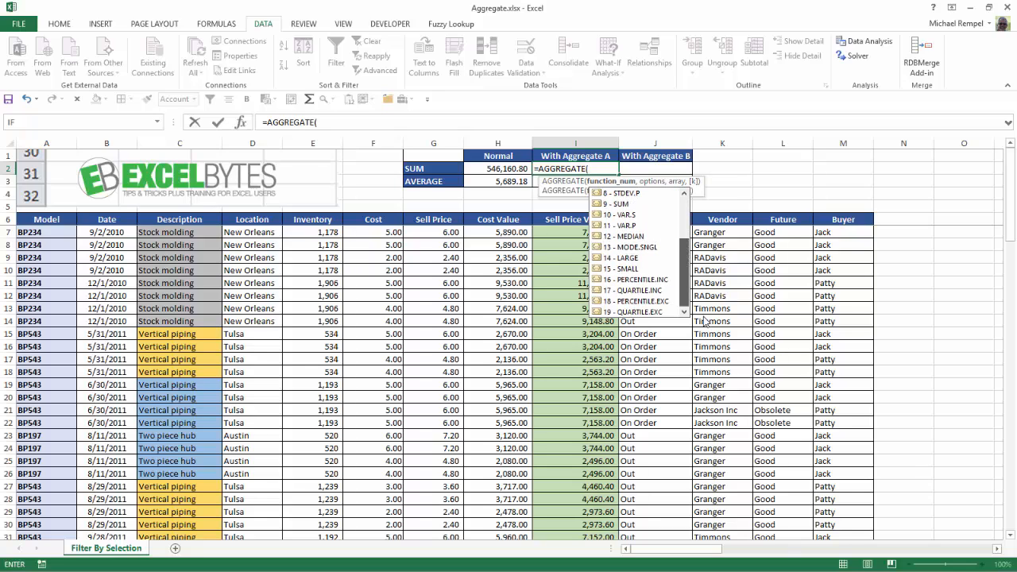
scroll(up, 3)
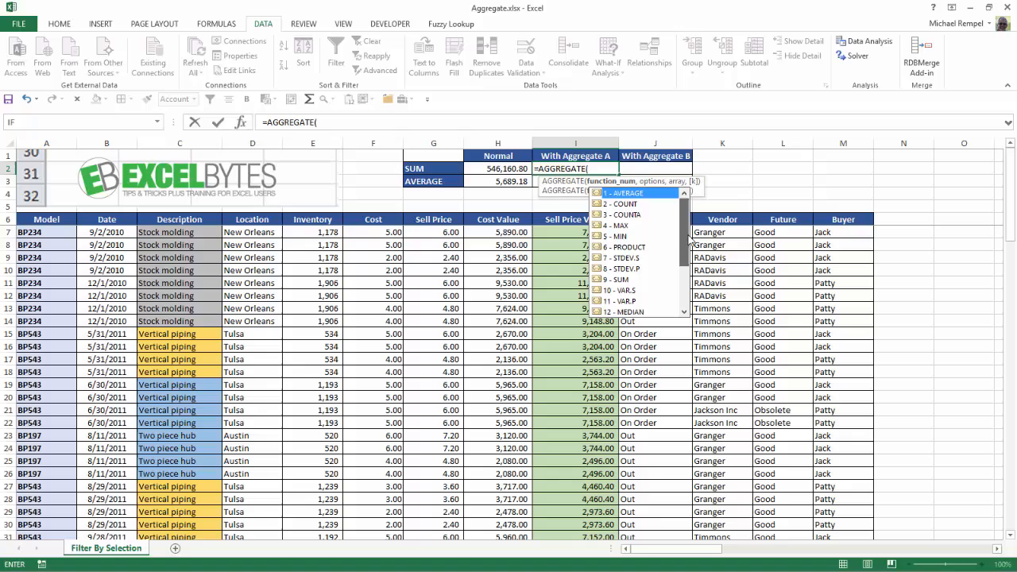
mouse_move(617, 247)
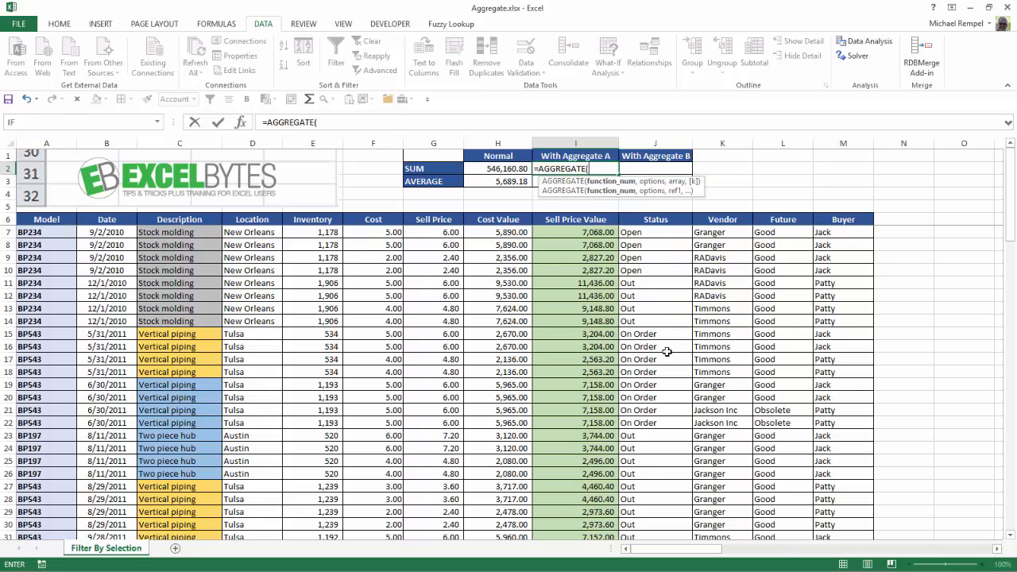
Step: Complete =AGGREGATE(9,5,I7:I102) to sum ignoring hidden rows, returning 546,160.80
text(9,)
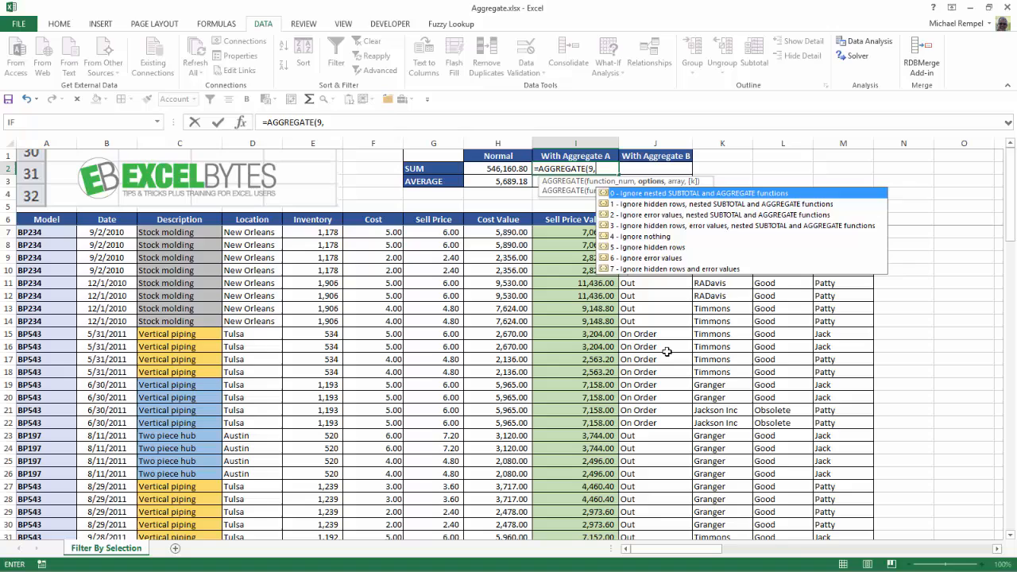
mouse_move(622, 197)
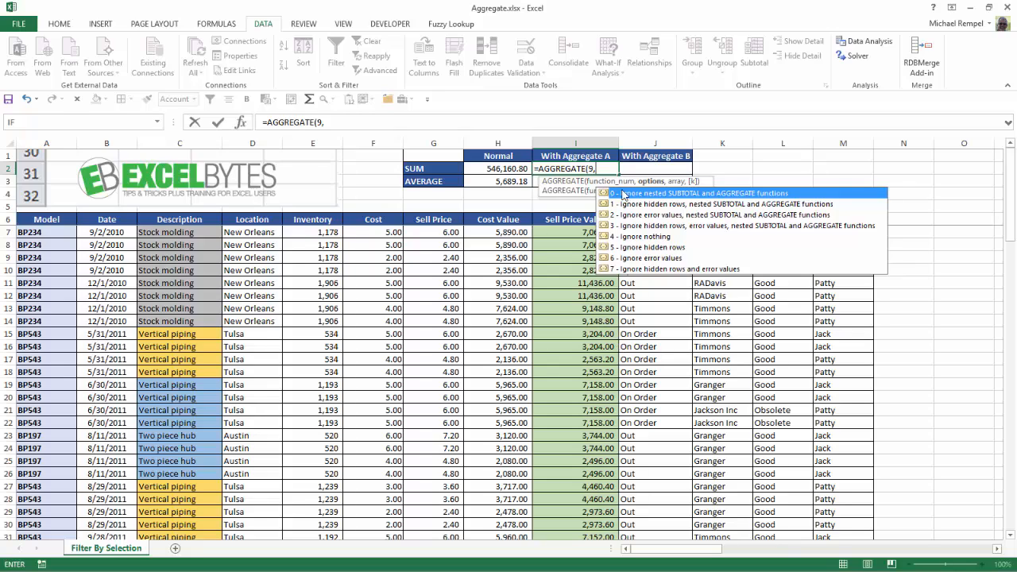
mouse_move(649, 257)
text(5)
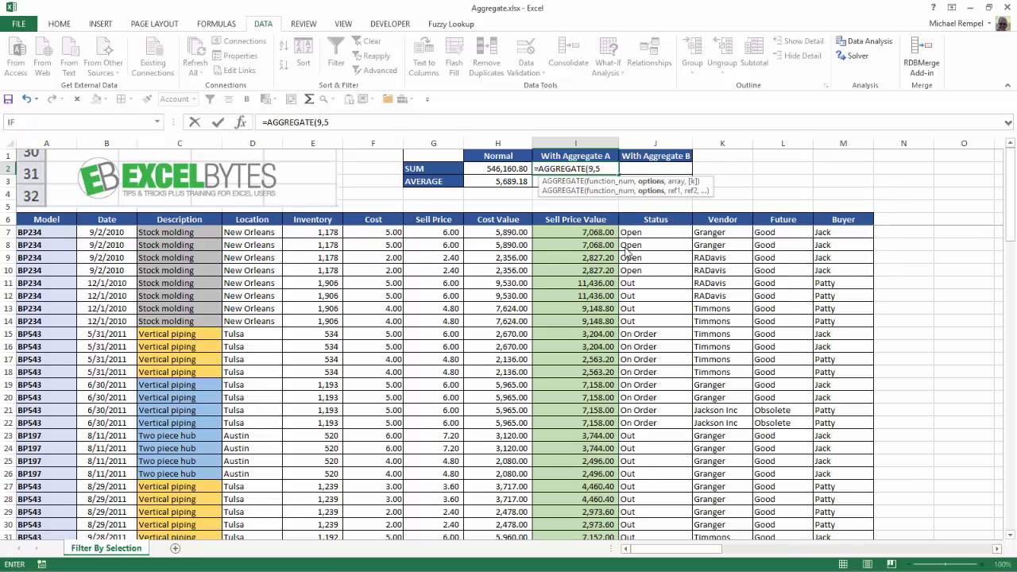
text(,)
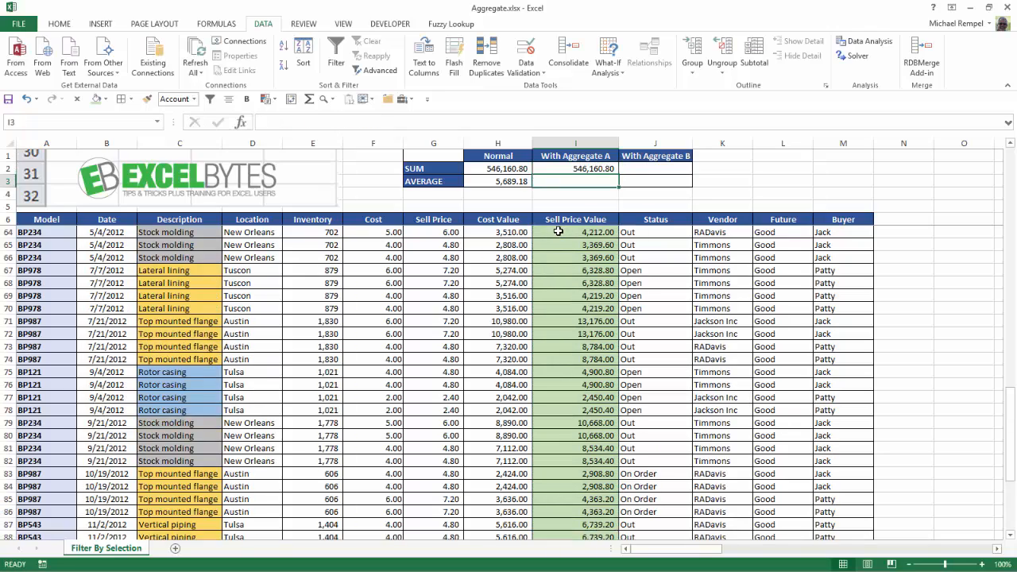
scroll(up, 3)
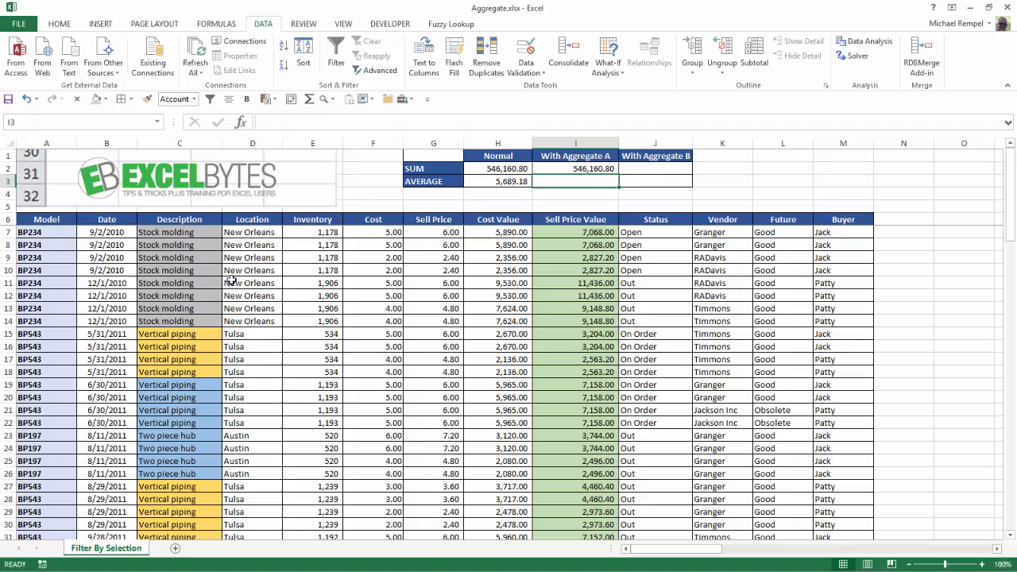
Step: Re-filter to New Orleans rows so the AGGREGATE sum drops to 149,361.60
right_click(253, 270)
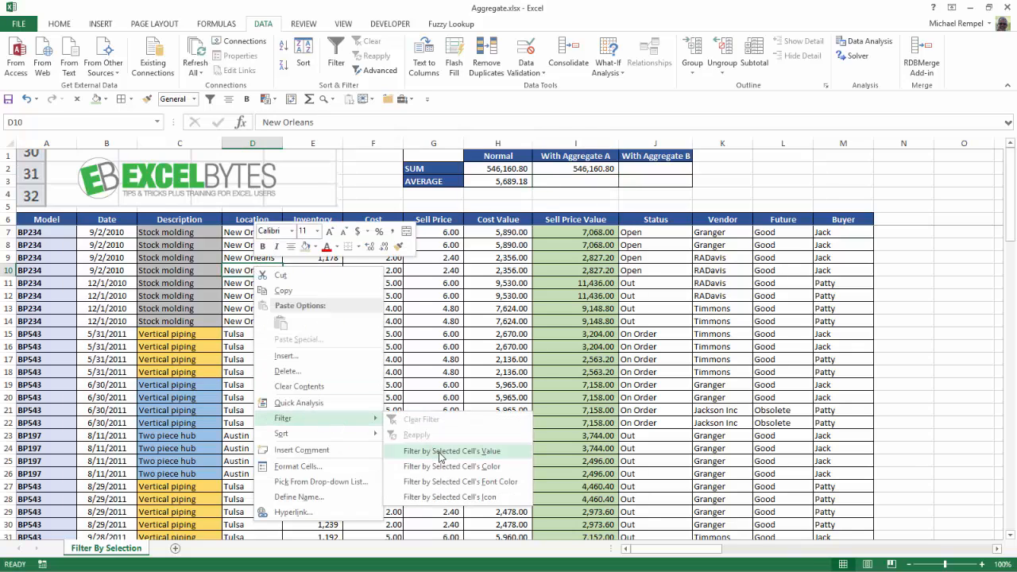
click(457, 450)
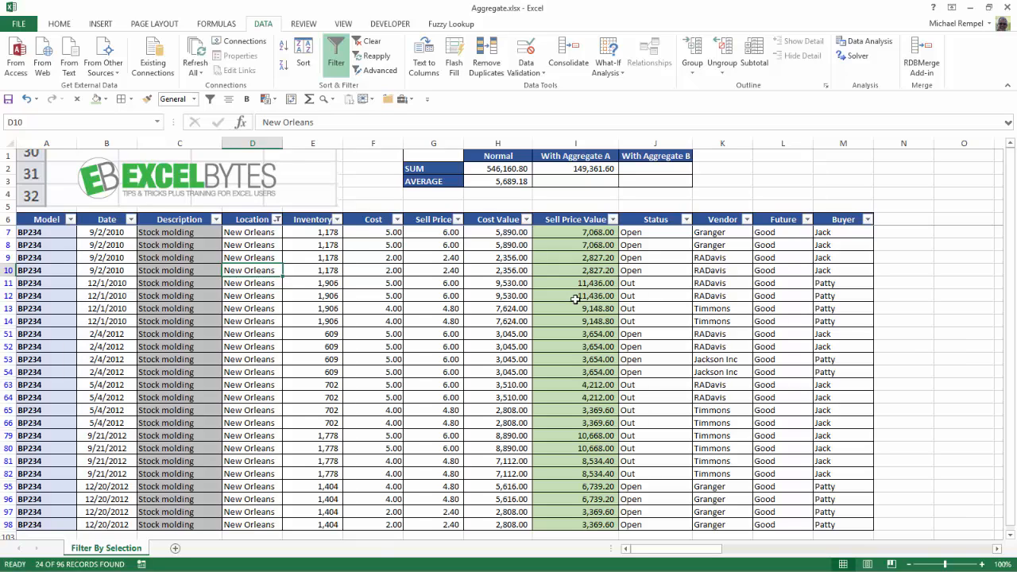
Step: Copy the AGGREGATE sum down and switch it to function 1, averaging visible rows at 6,223.40
click(575, 168)
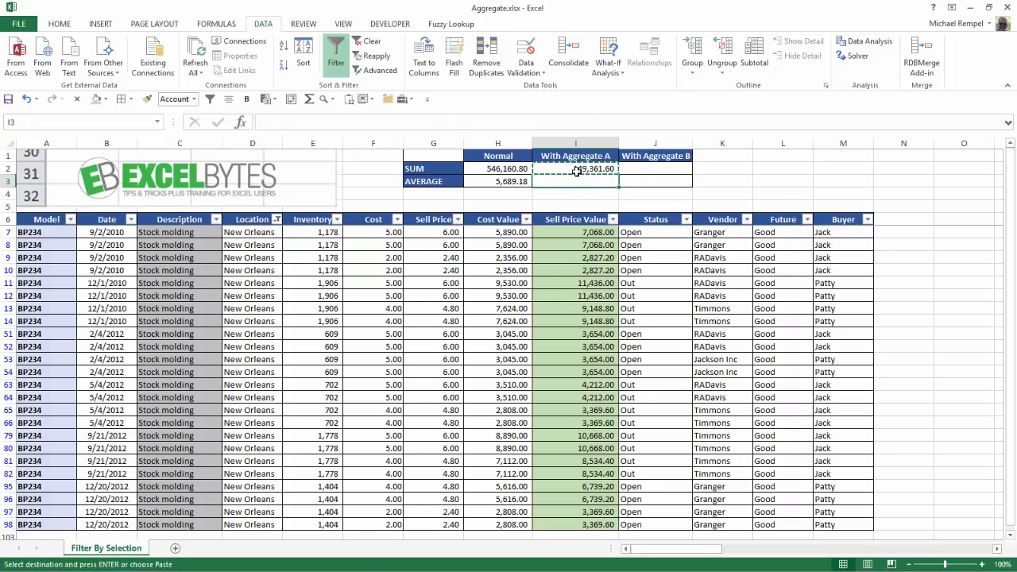
click(575, 181)
text(=AGGREGATE(,5,$I$7:$I$102))
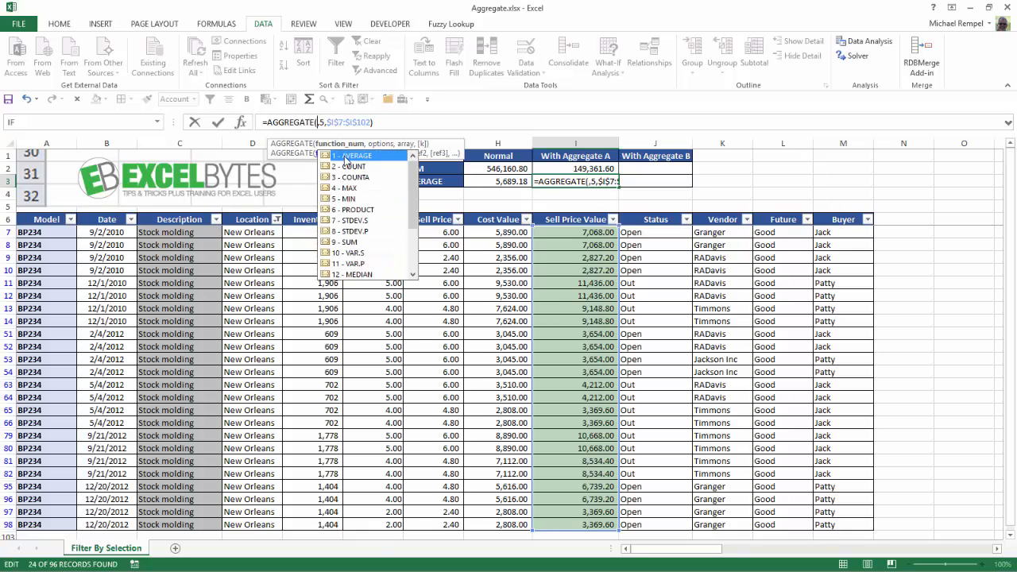
key(Return)
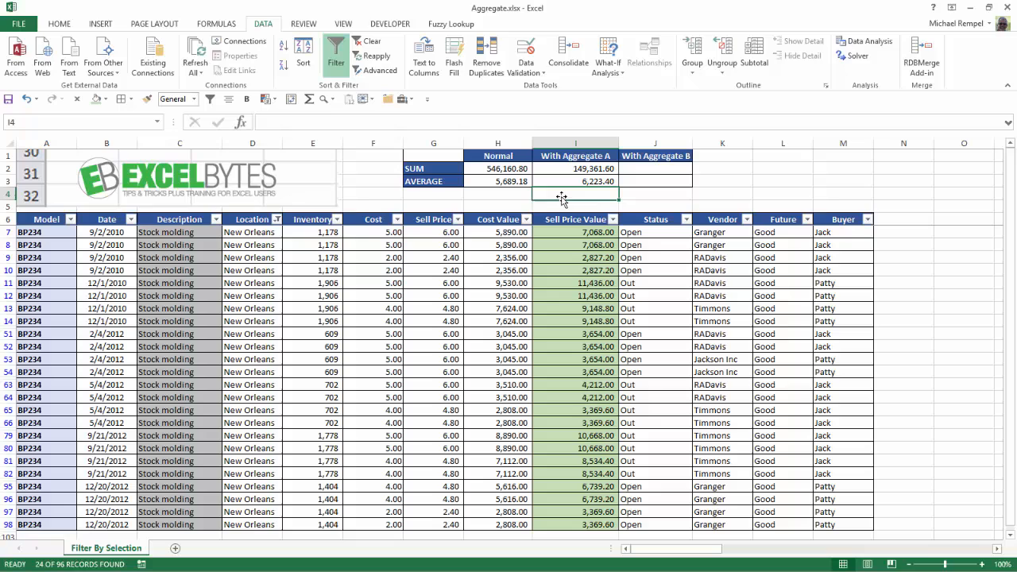
mouse_move(587, 321)
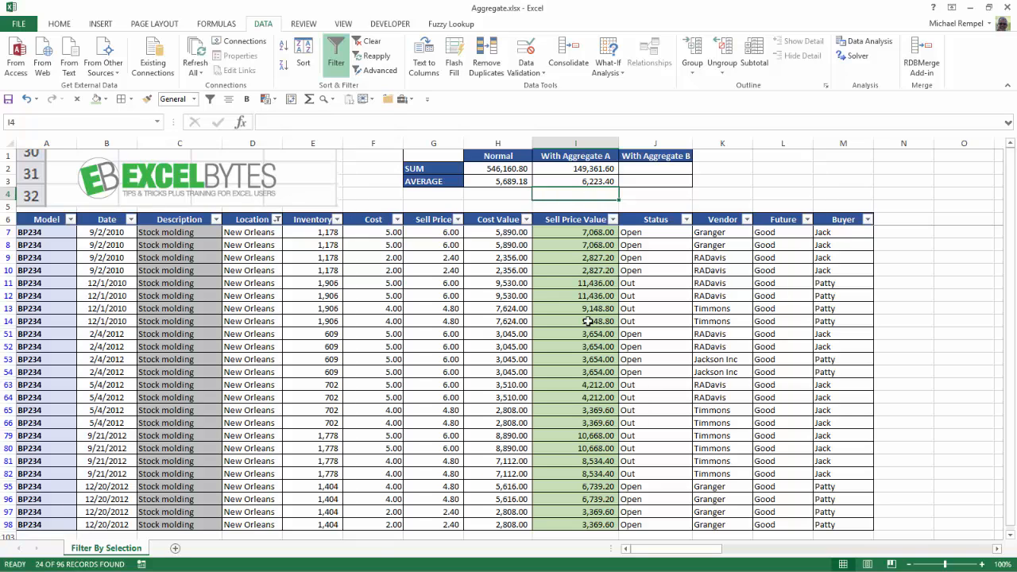
mouse_move(346, 96)
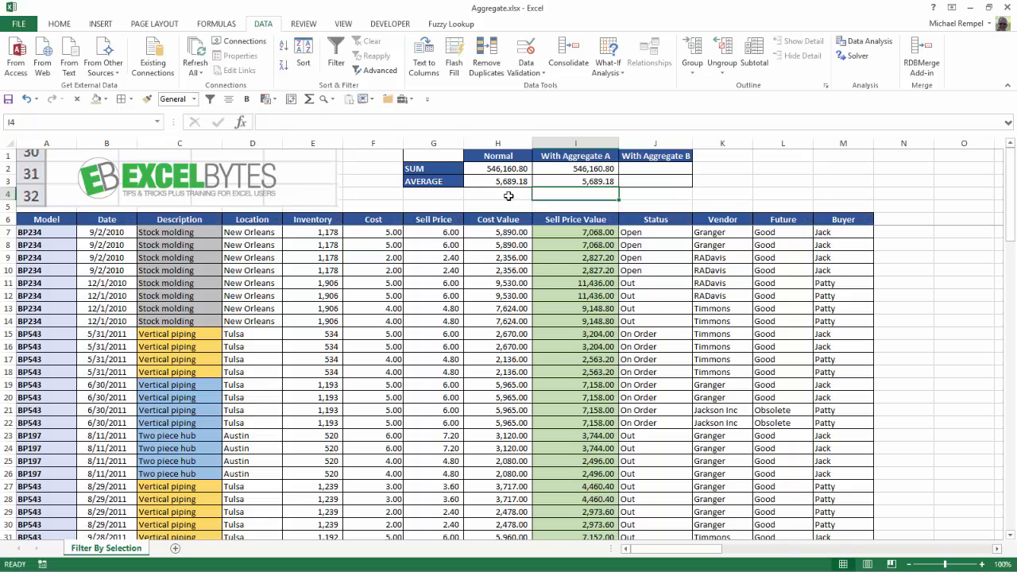
mouse_move(457, 189)
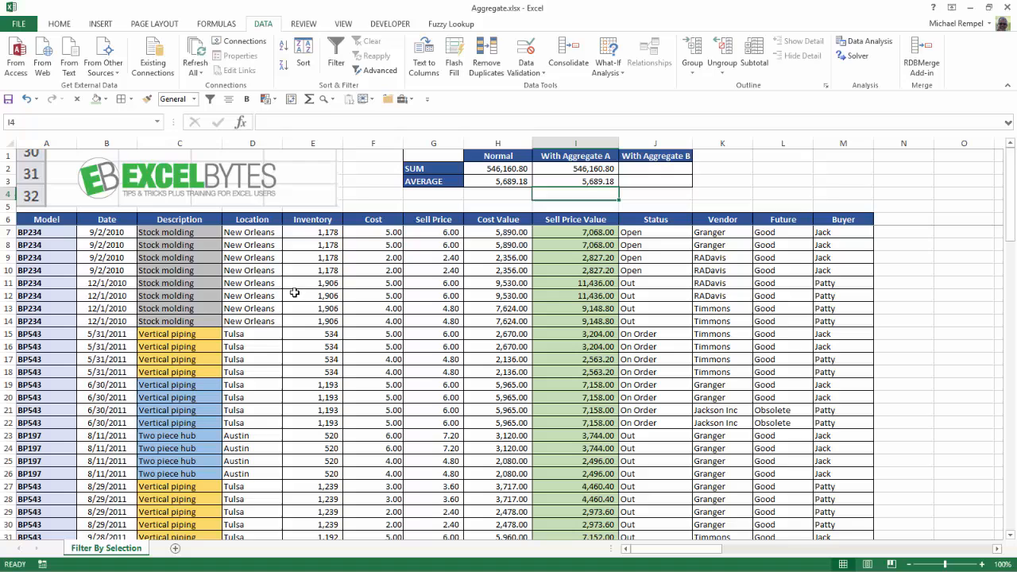
Step: Filter by a New Orleans cell's value again, keeping With Aggregate A at 149,361.60 and 6,223.40
click(251, 270)
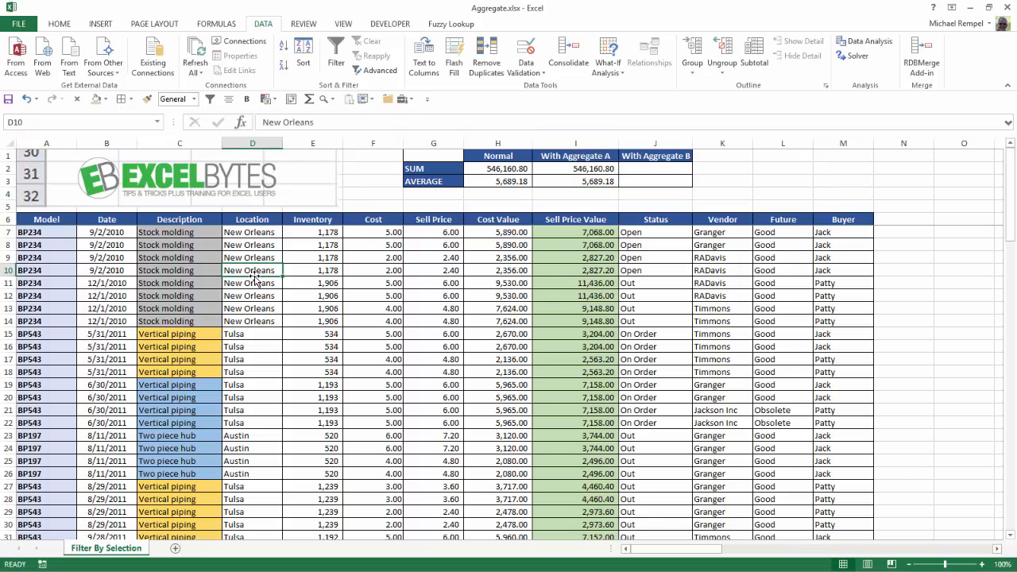
right_click(251, 270)
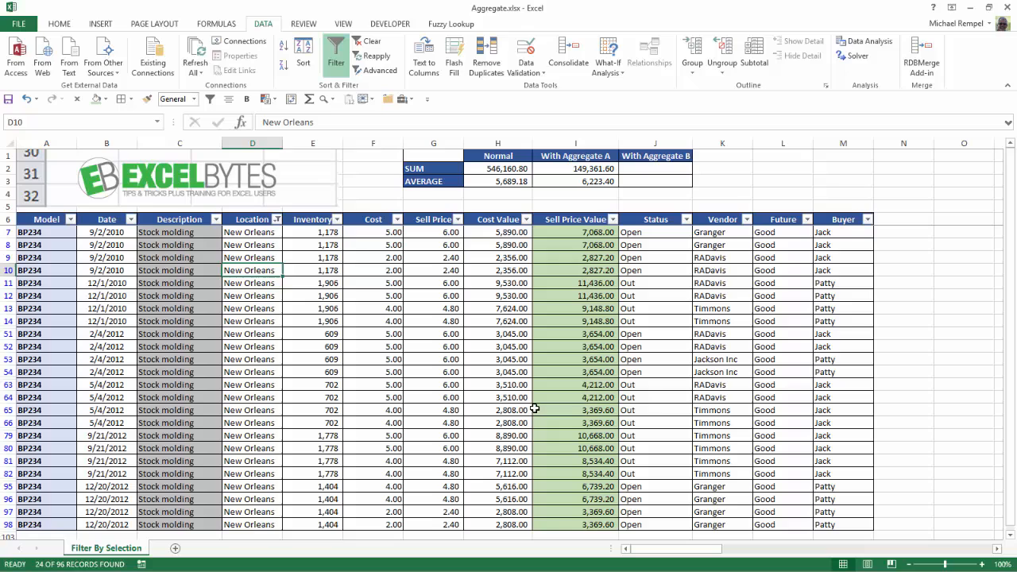
mouse_move(441, 286)
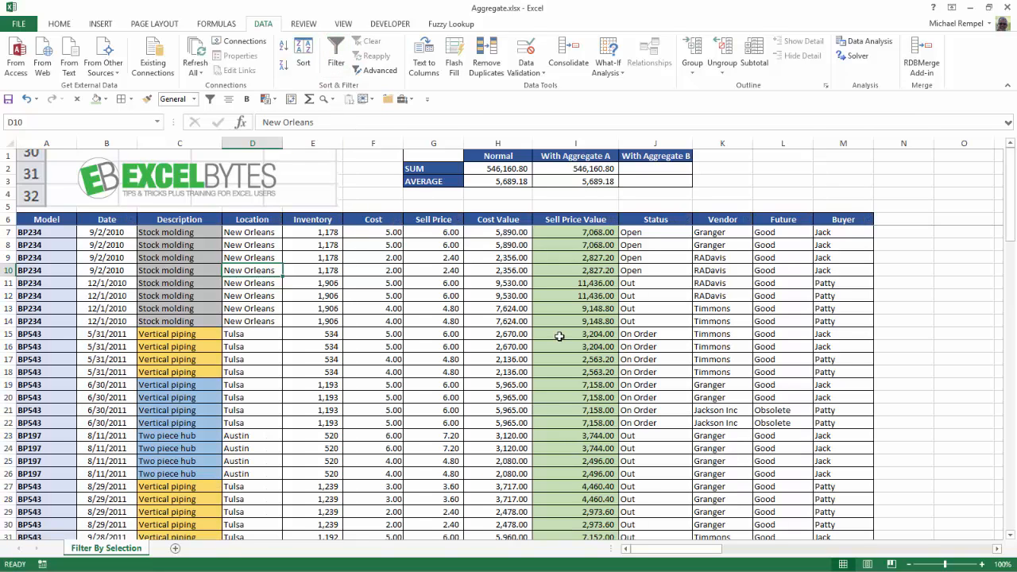
mouse_move(594, 287)
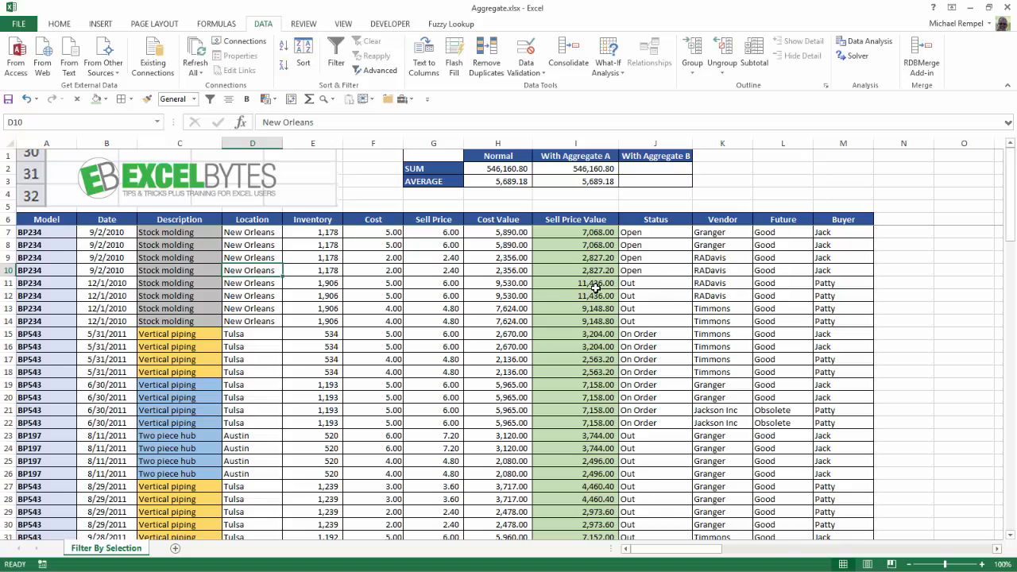
Step: Append /0 to row 11's sell price formula and fill the AGGREGATE formulas into column J
click(575, 283)
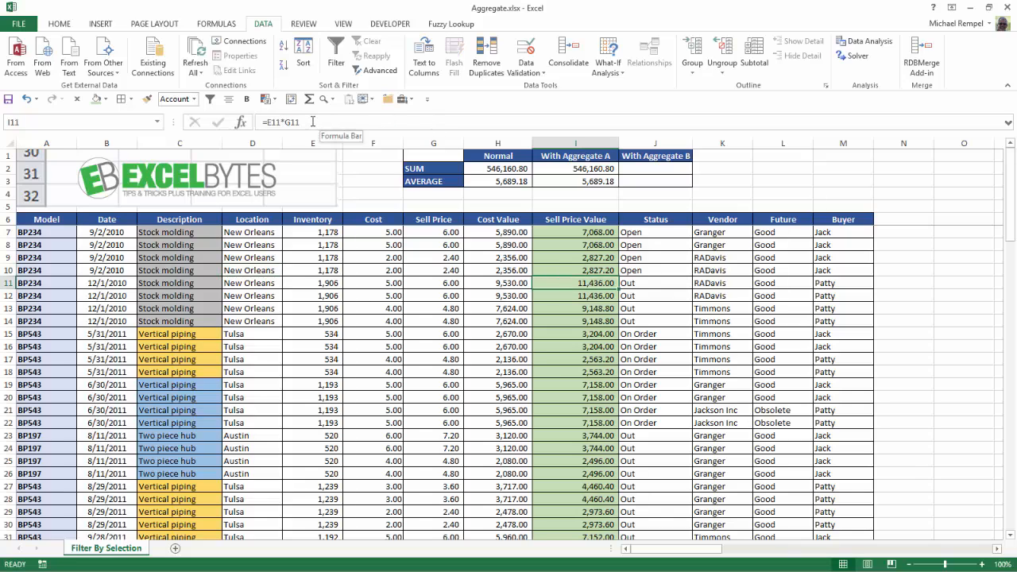
text(/0)
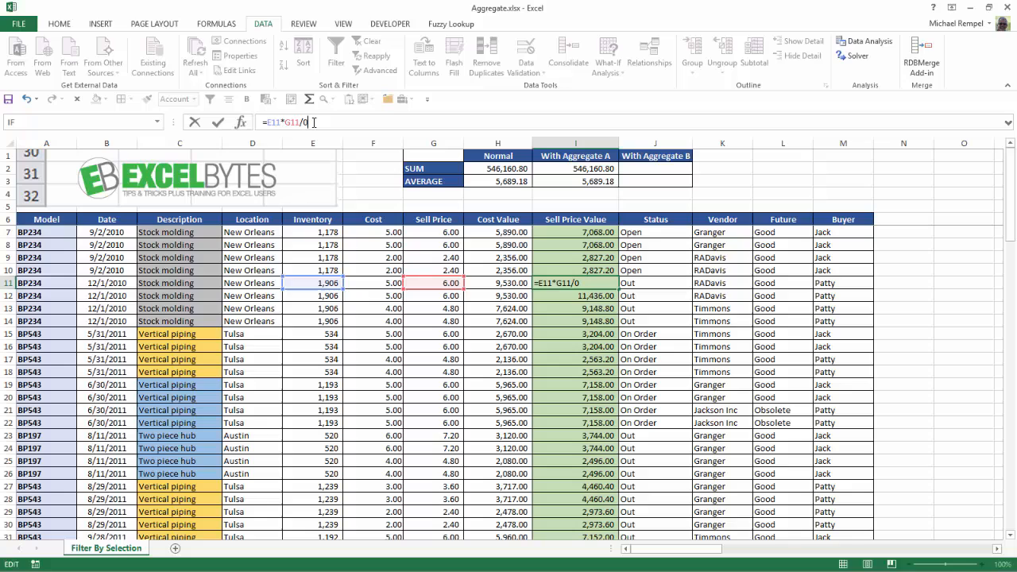
key(Return)
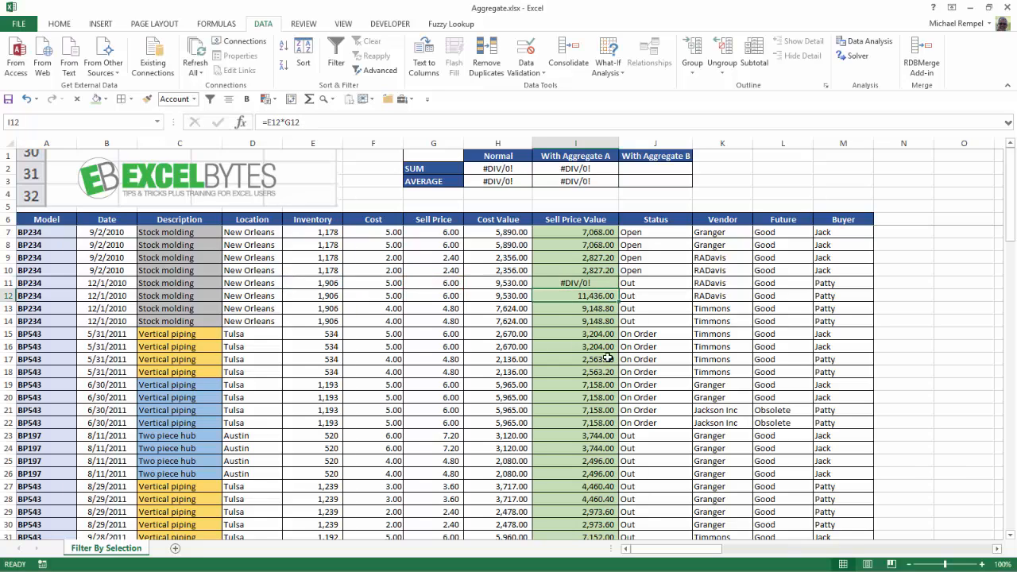
mouse_move(550, 285)
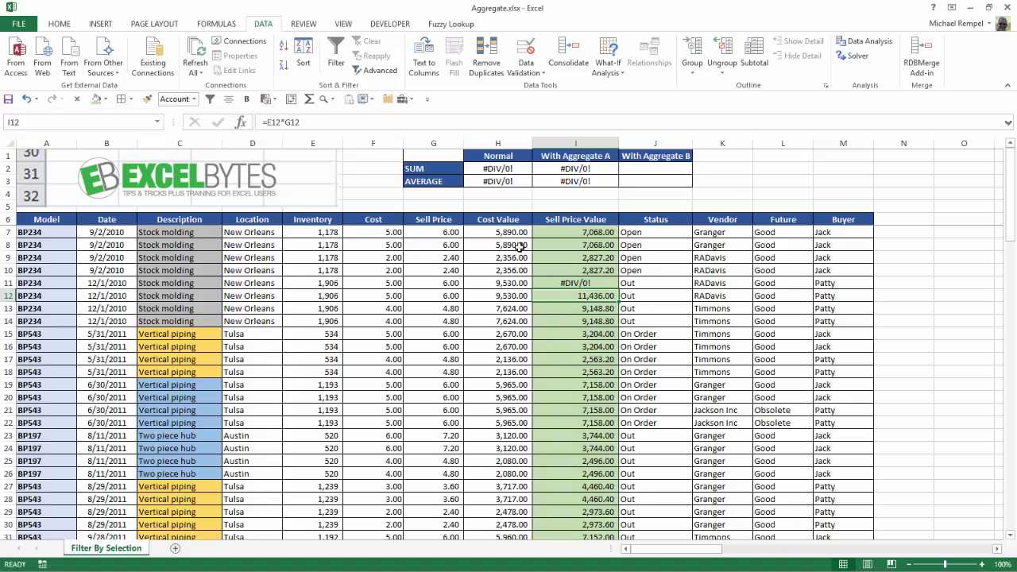
mouse_move(499, 173)
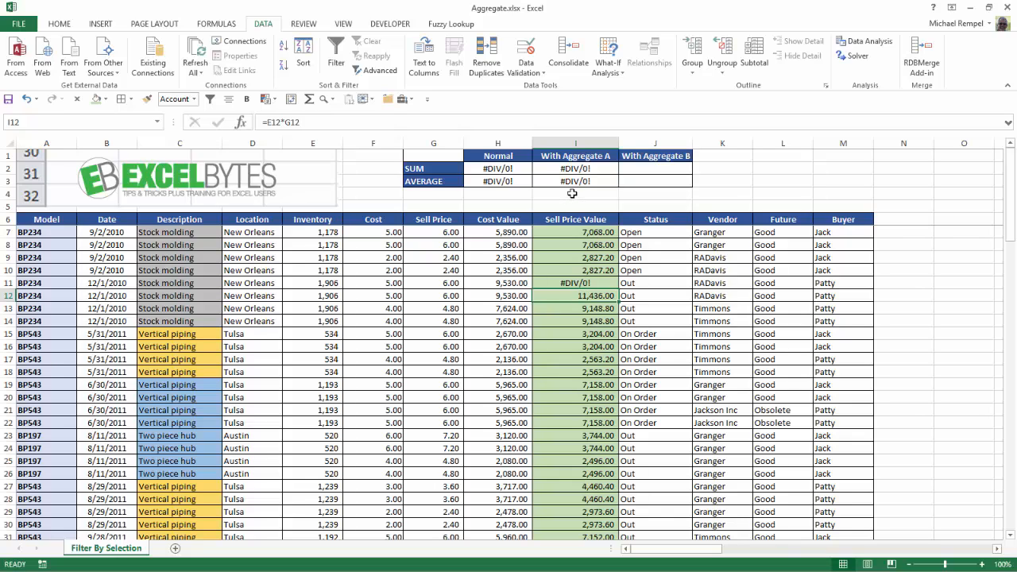
drag(575, 168, 576, 181)
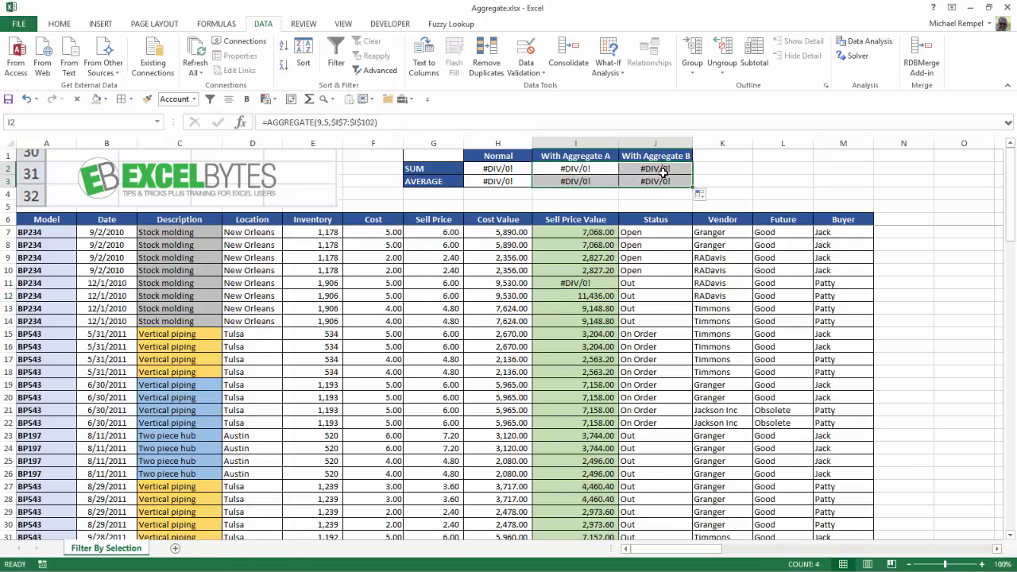
Step: Edit the With Aggregate B AGGREGATE options to ignore error values for 534,724.80 and 5,628.68
click(655, 168)
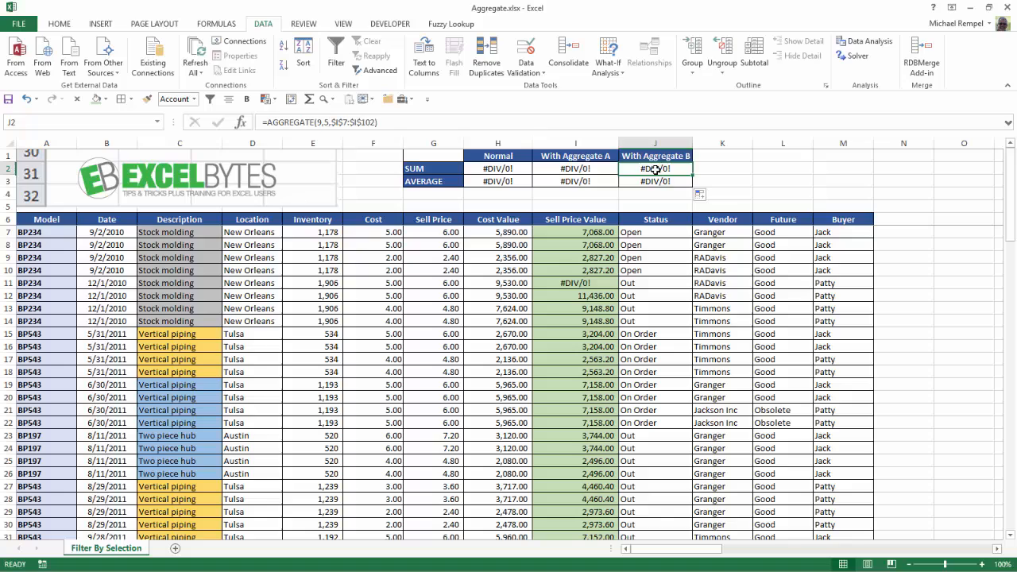
mouse_move(327, 121)
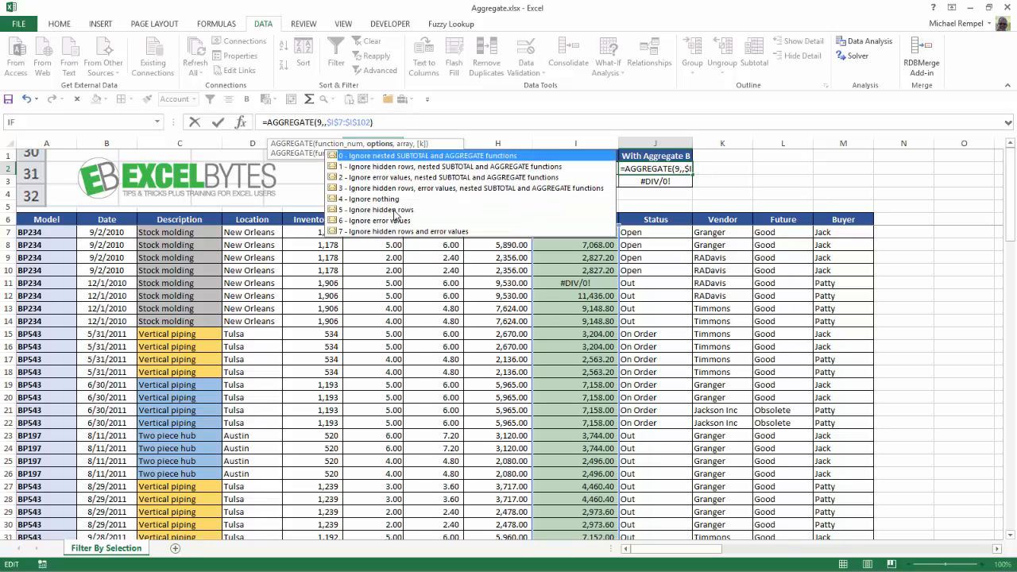
mouse_move(357, 238)
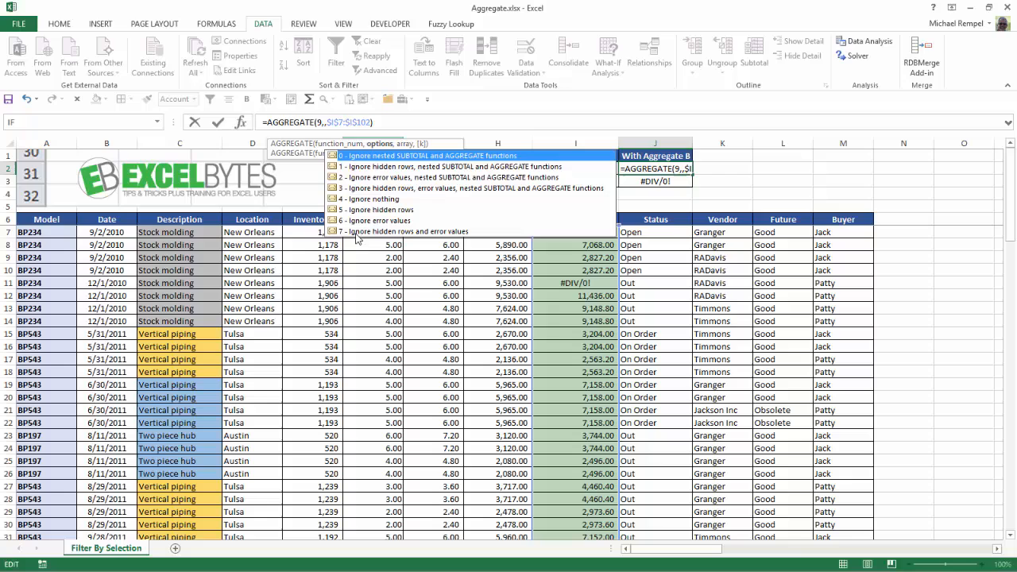
mouse_move(422, 235)
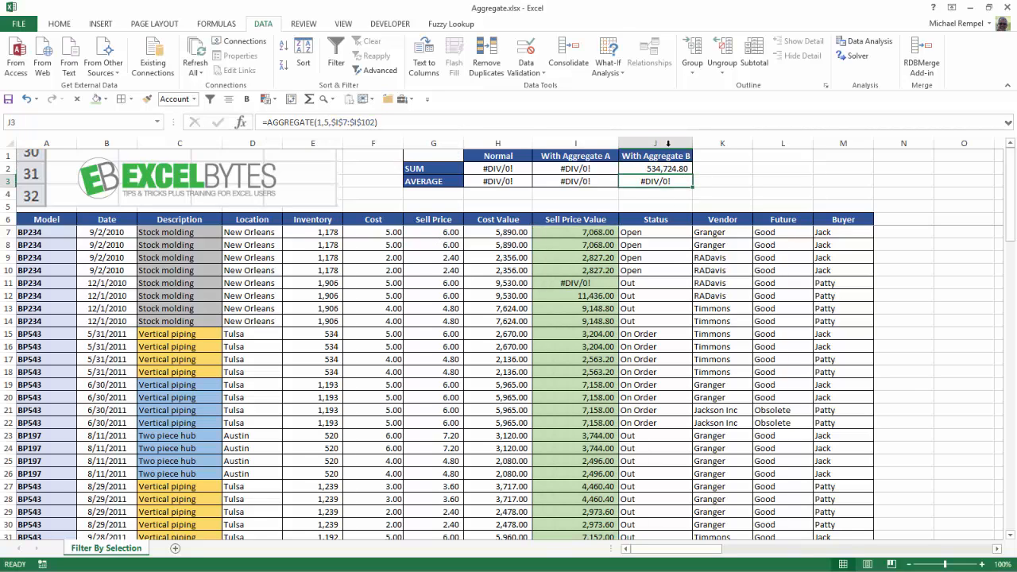
mouse_move(693, 210)
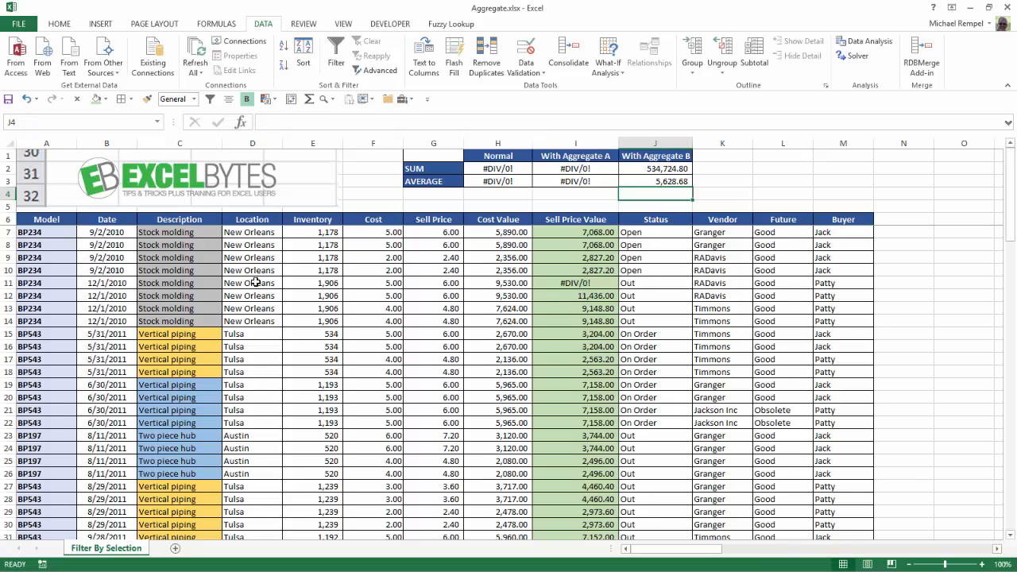
Step: Filter the table to New Orleans rows so With Aggregate B shows 137,925.60 and 5,996.77
click(251, 282)
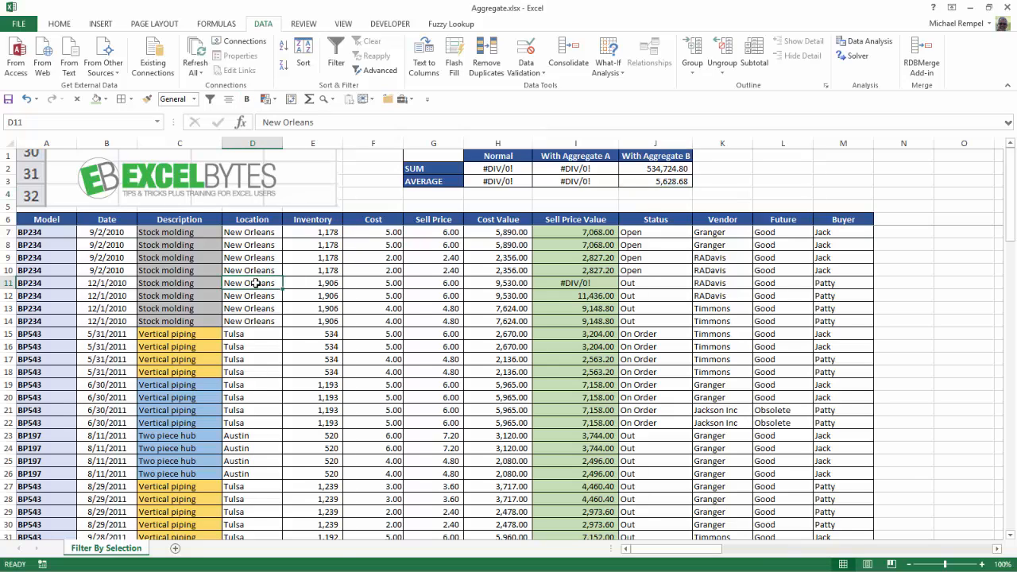
right_click(251, 283)
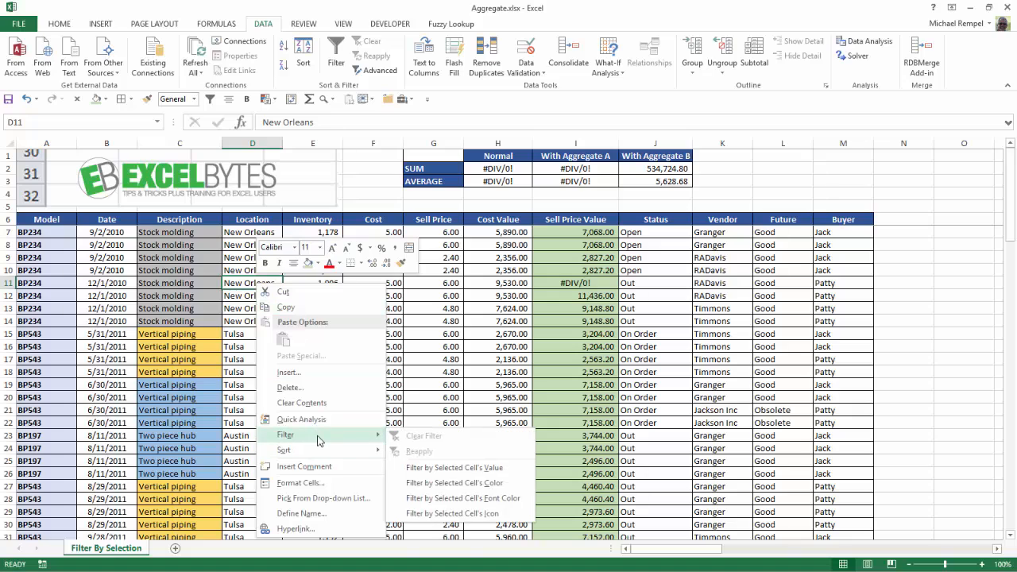
mouse_move(454, 468)
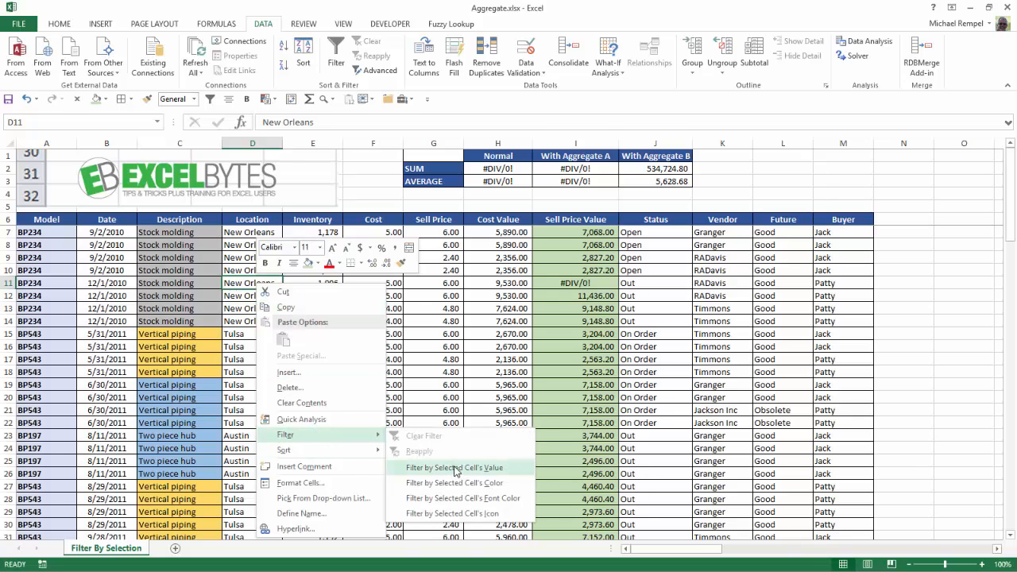
click(454, 467)
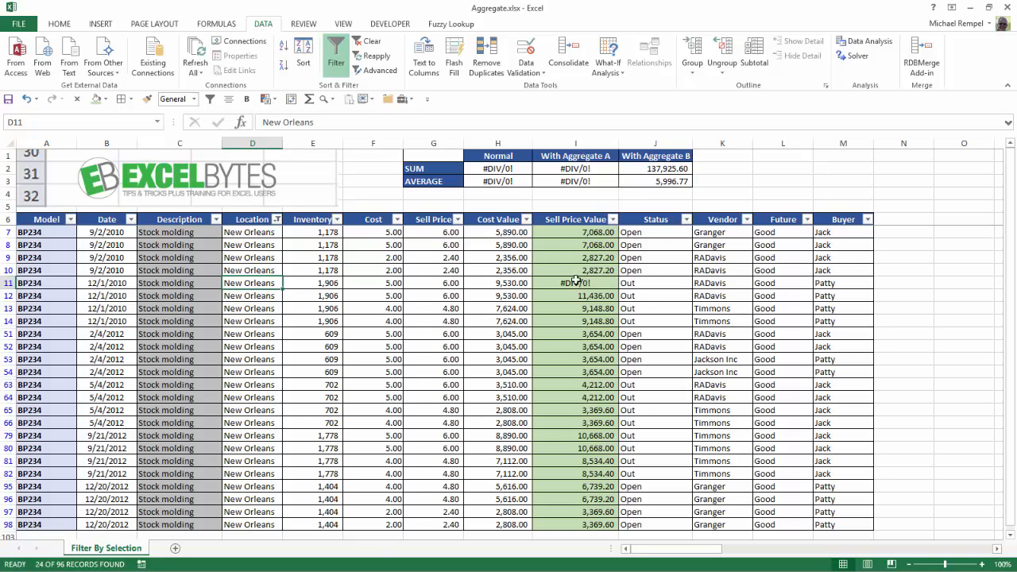
mouse_move(641, 219)
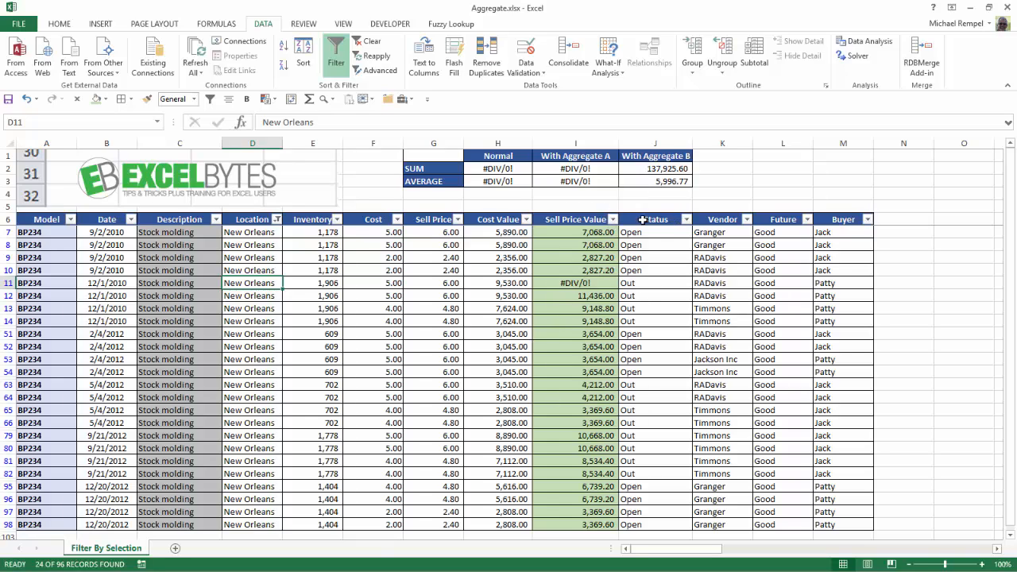
click(654, 168)
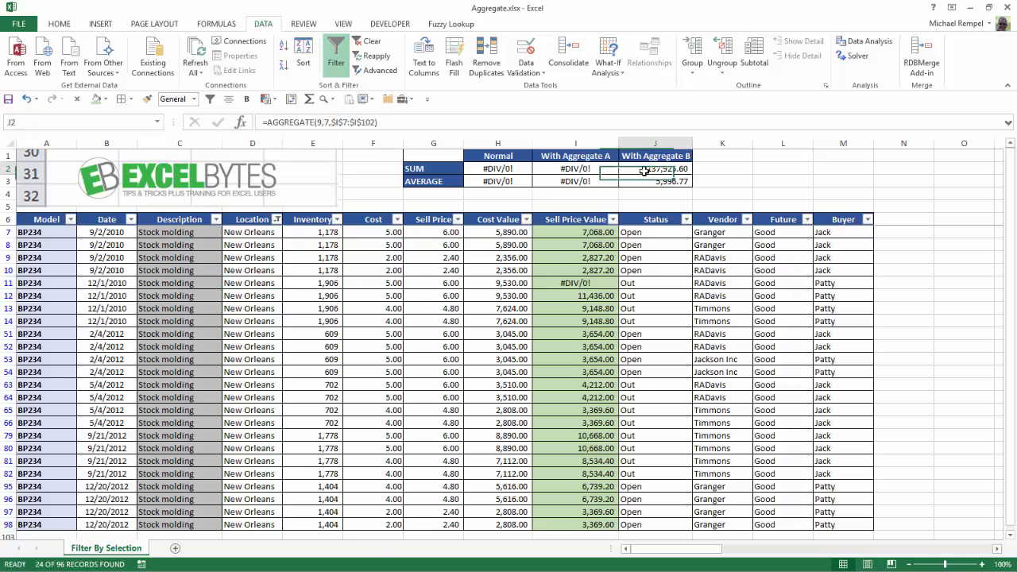